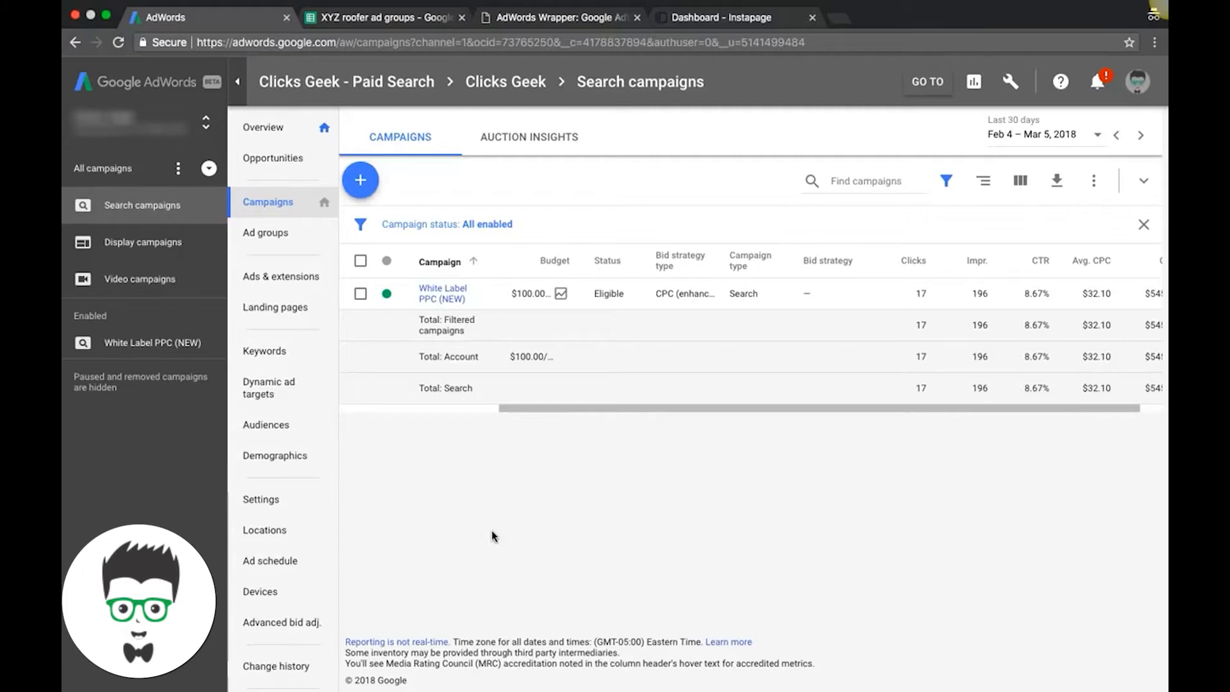
pyautogui.moveTo(465, 490)
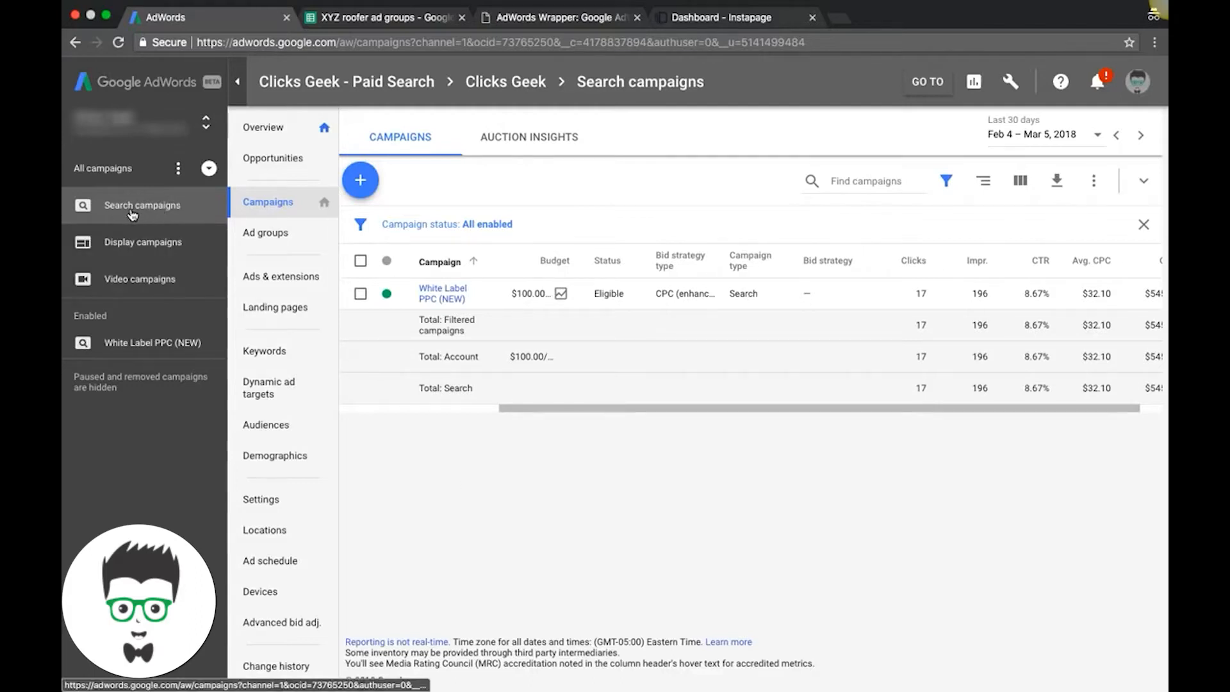
pyautogui.moveTo(143, 280)
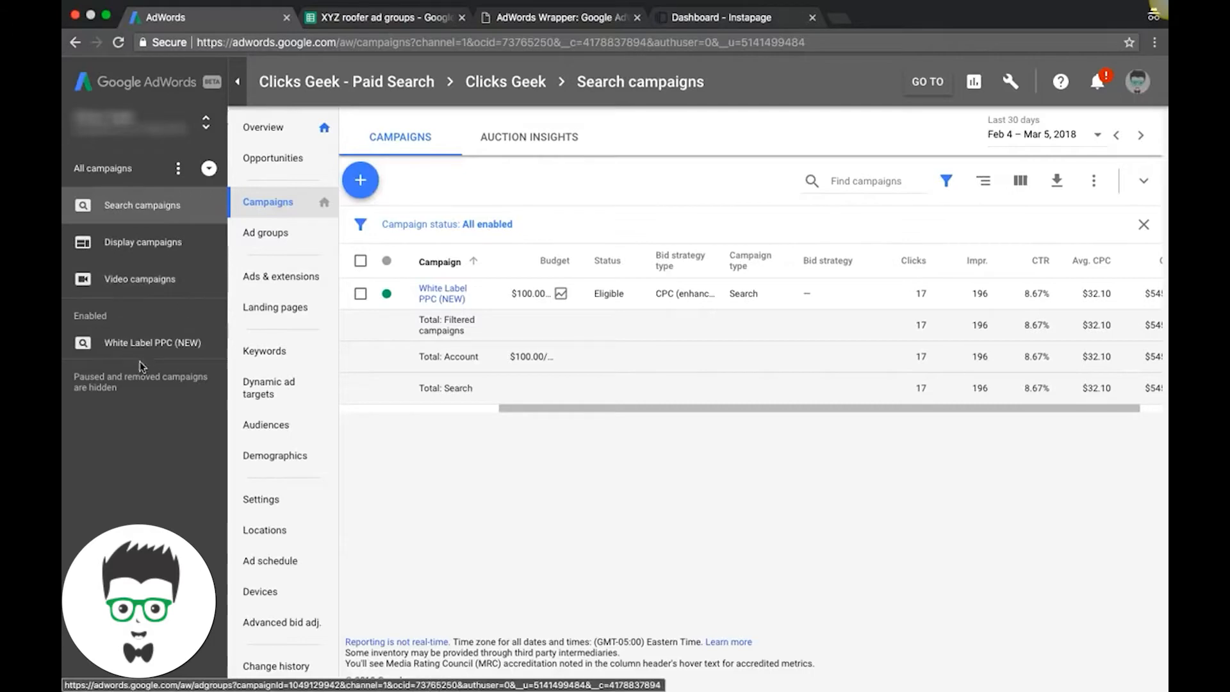
pyautogui.moveTo(257, 247)
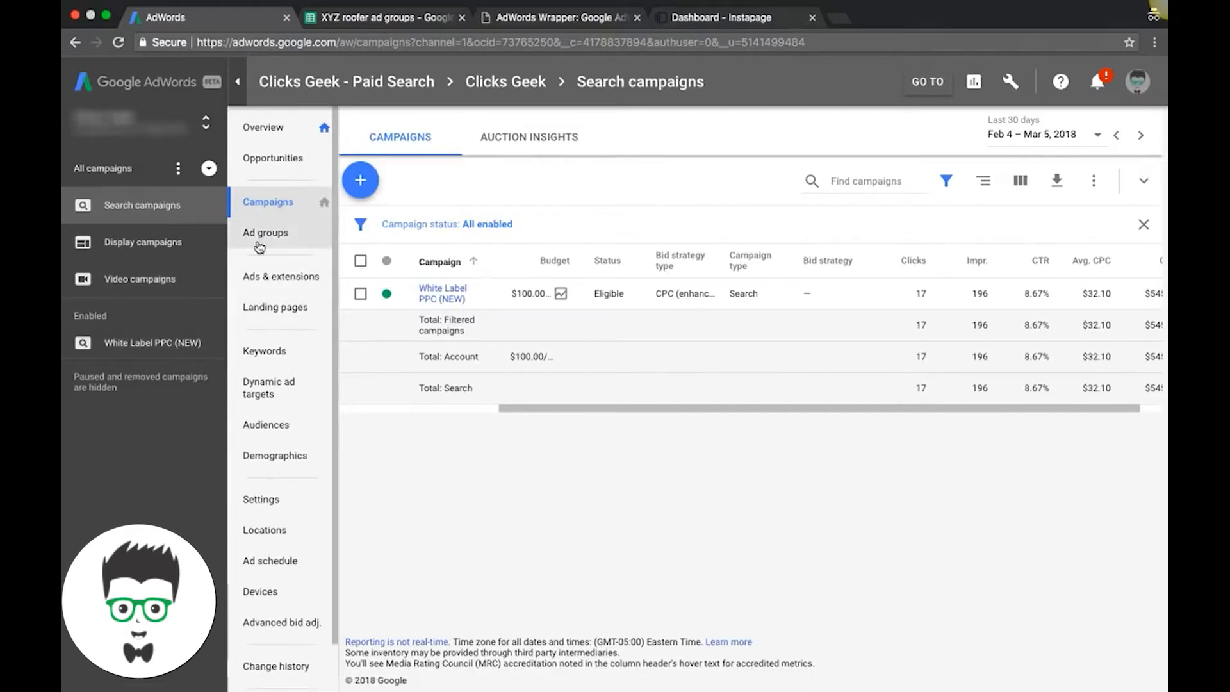
# - Check the campaign status filter, then go into the White Label PPC (NEW) campaign's white label ppc agency ad group
pyautogui.click(446, 225)
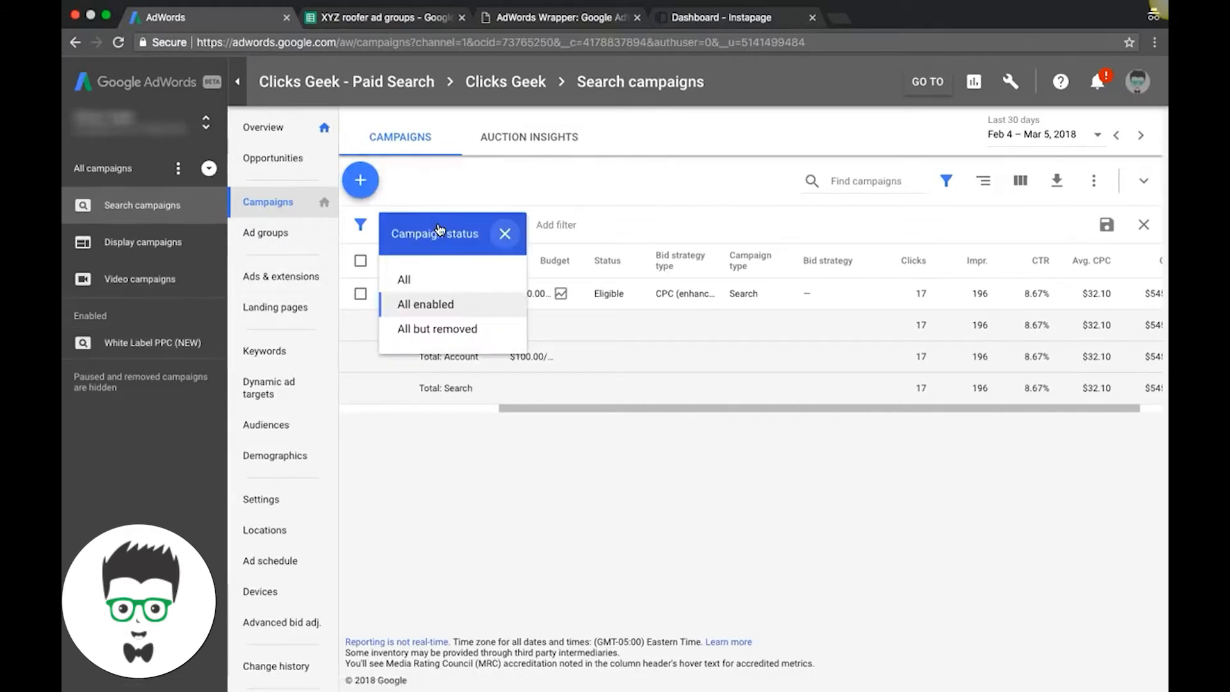
pyautogui.moveTo(439, 196)
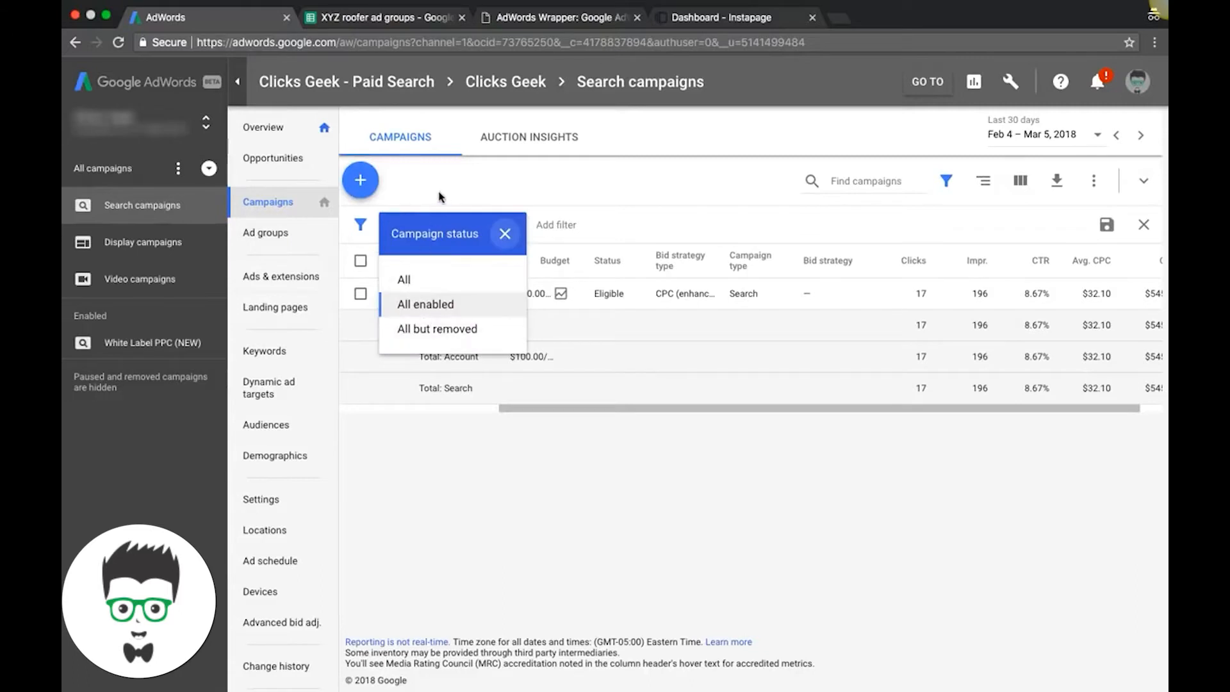
pyautogui.click(424, 304)
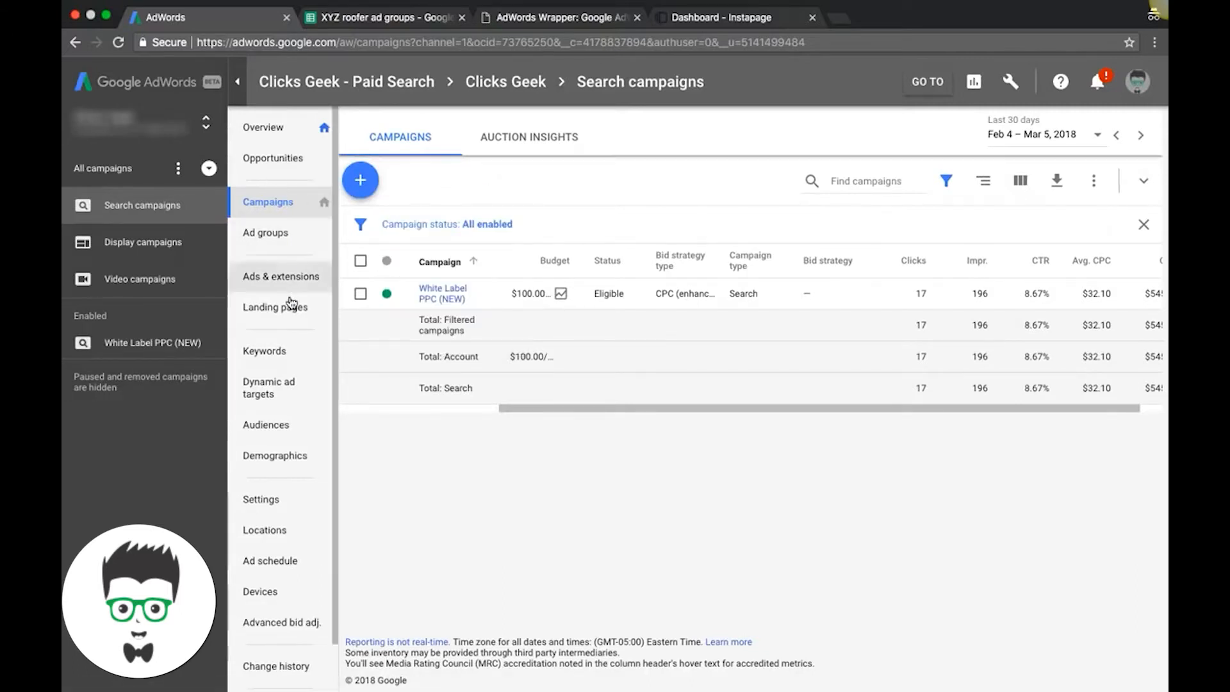
pyautogui.moveTo(289, 456)
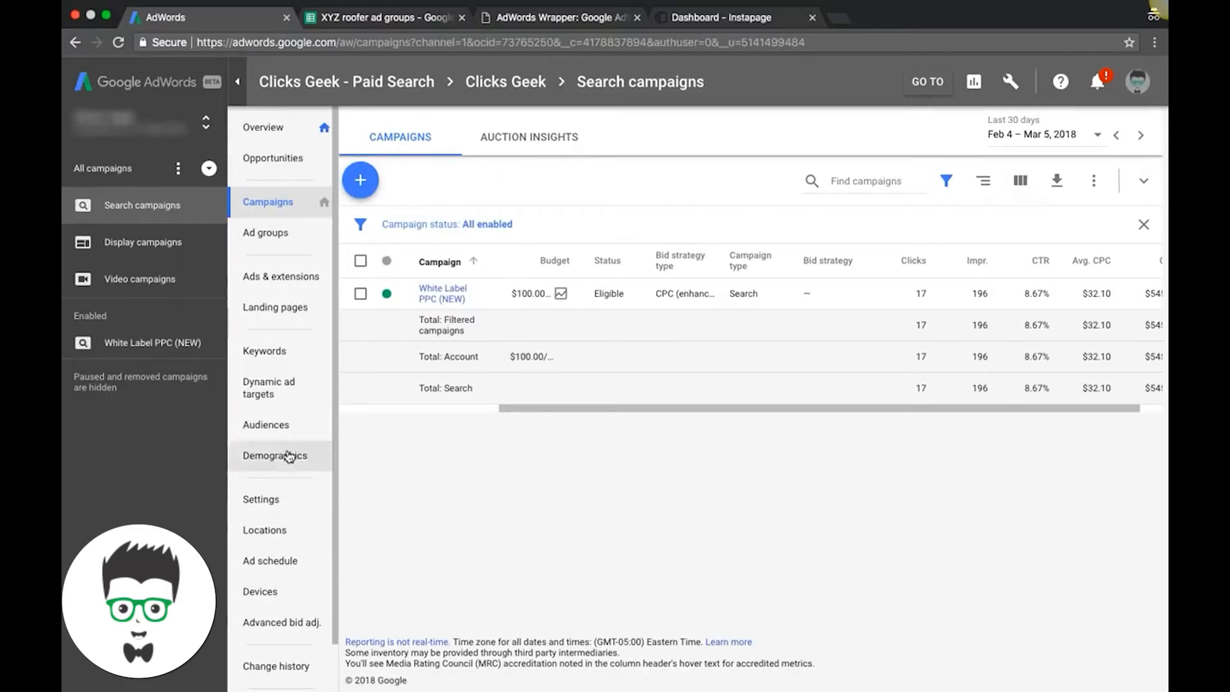
pyautogui.moveTo(287, 485)
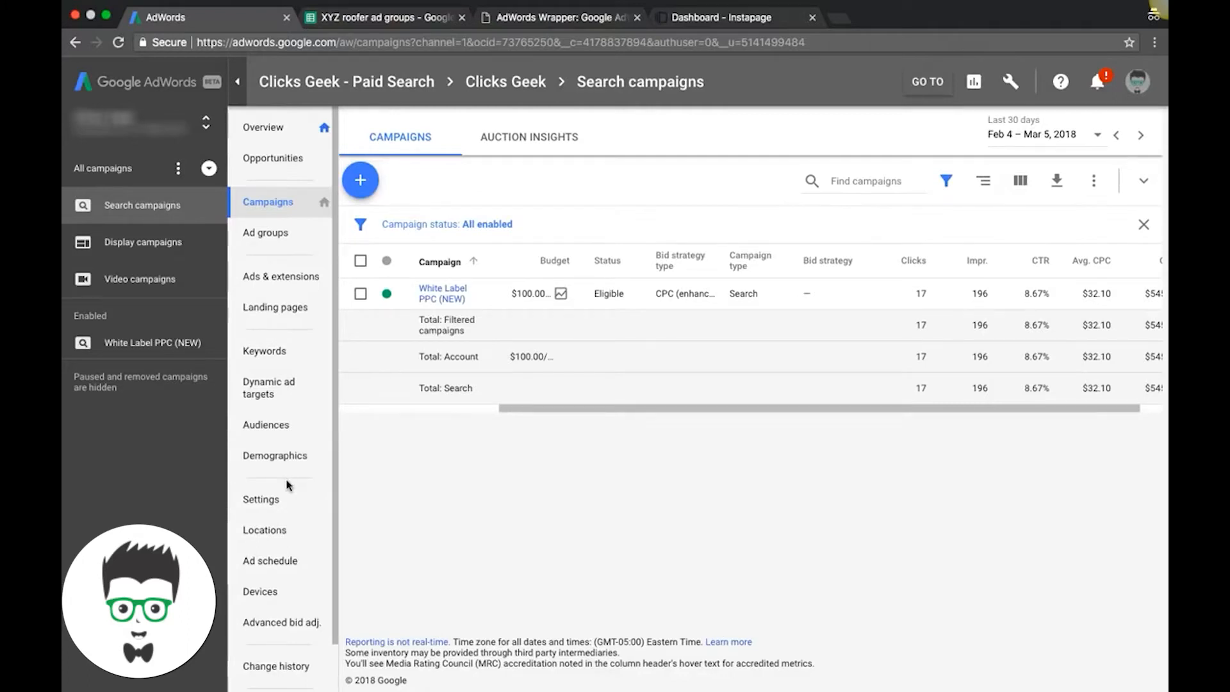
pyautogui.moveTo(282, 307)
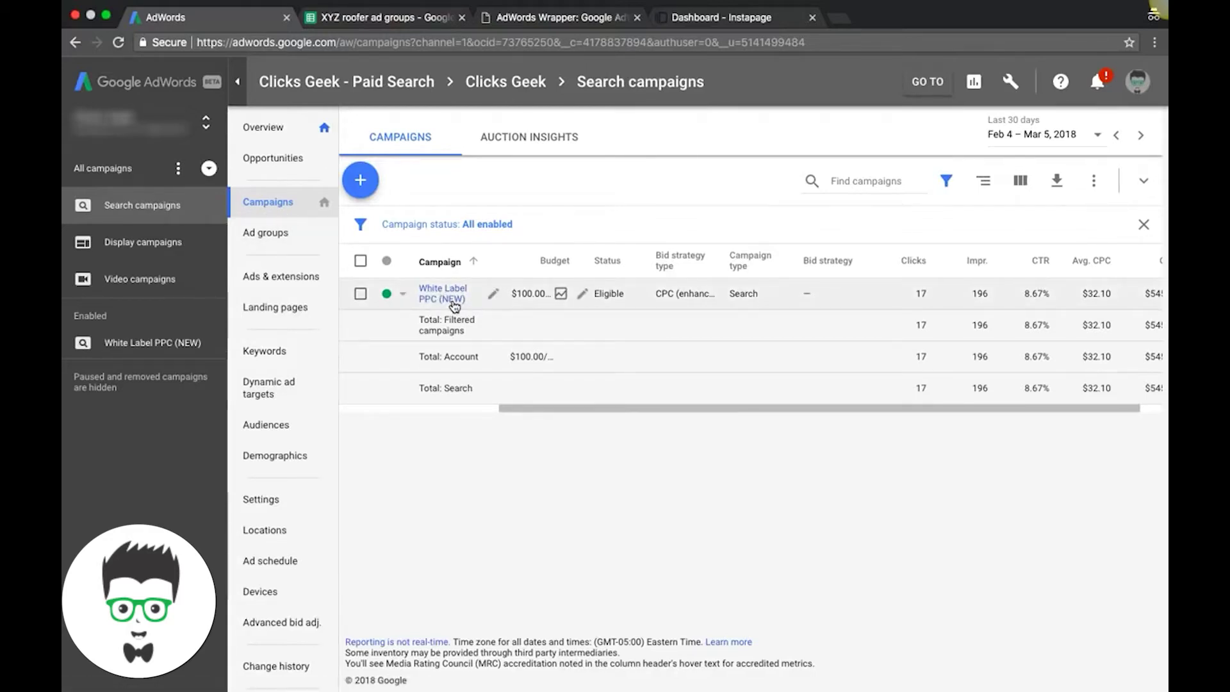
pyautogui.click(442, 293)
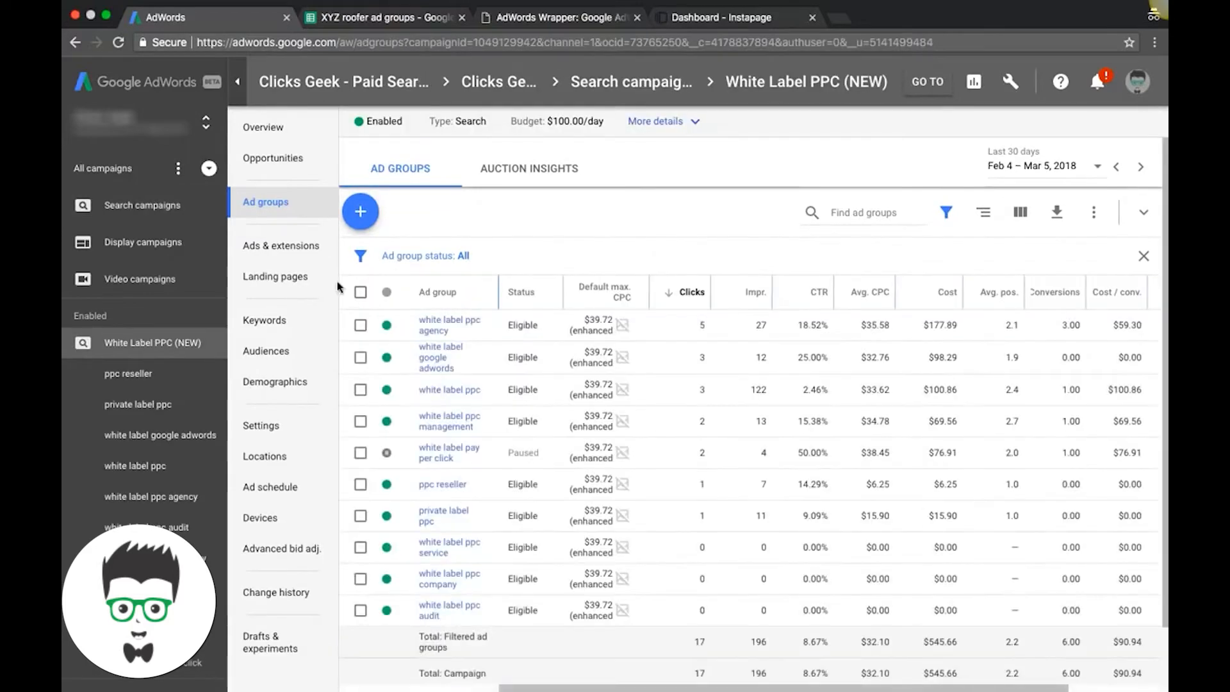
pyautogui.moveTo(439, 336)
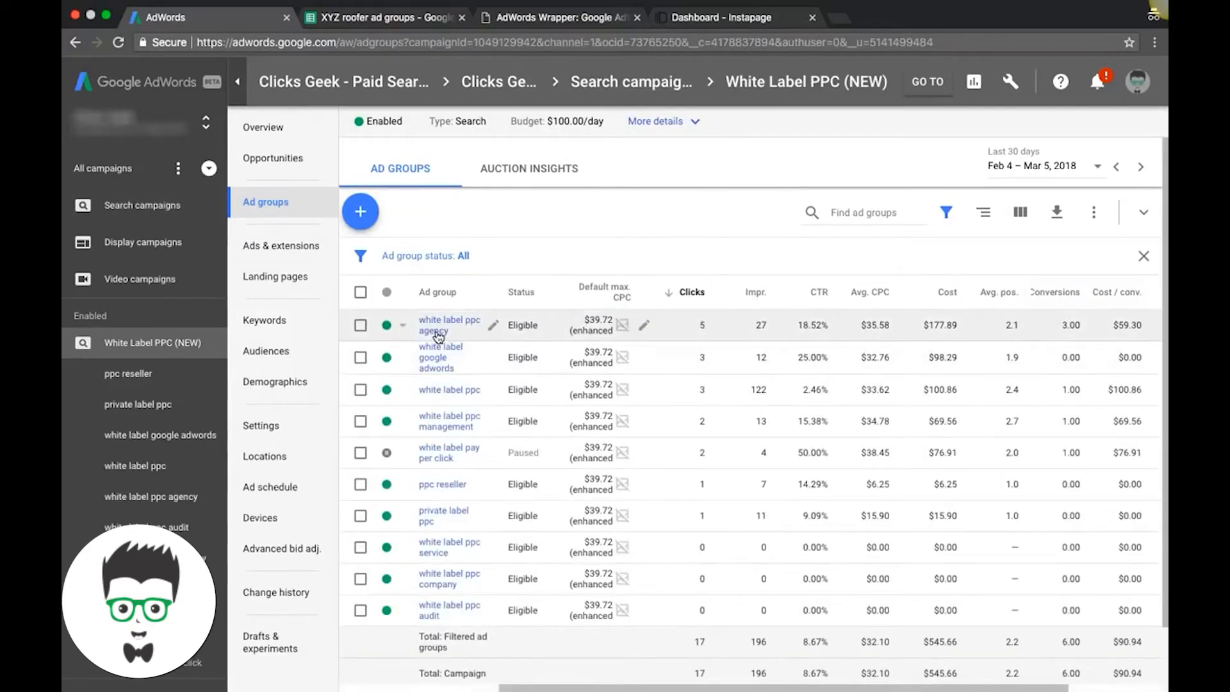
pyautogui.click(448, 325)
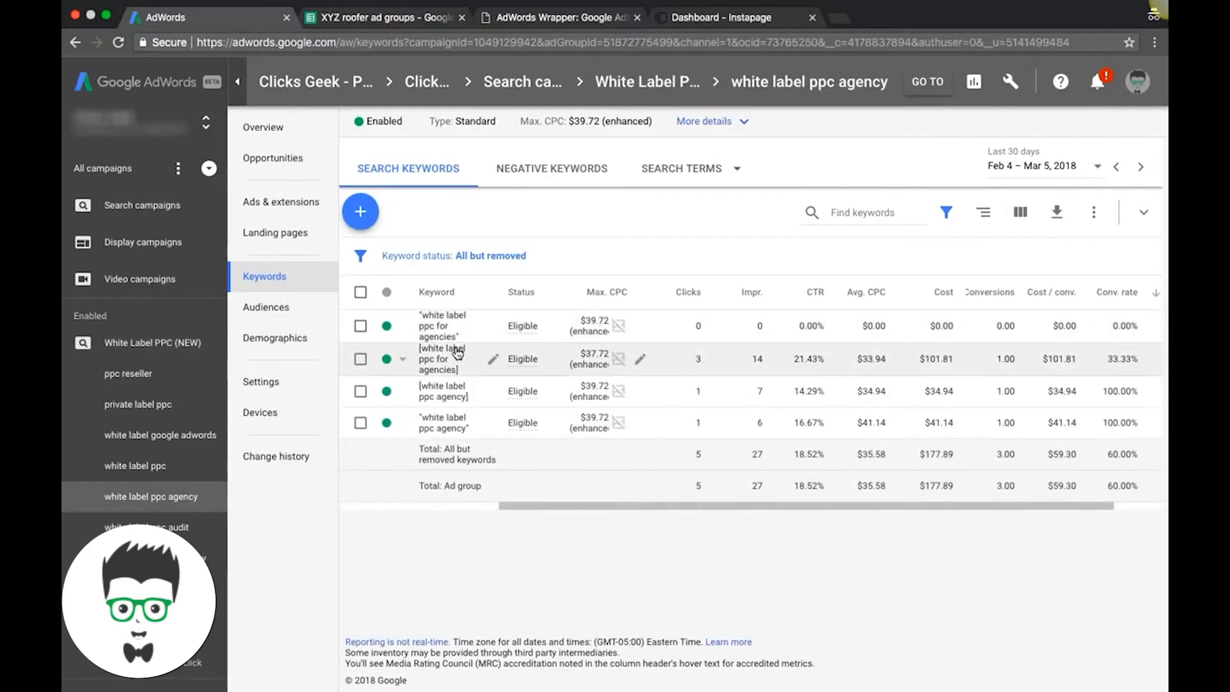
# - Browse the ad group's ads, extensions and settings, ending on its Devices report
pyautogui.click(280, 202)
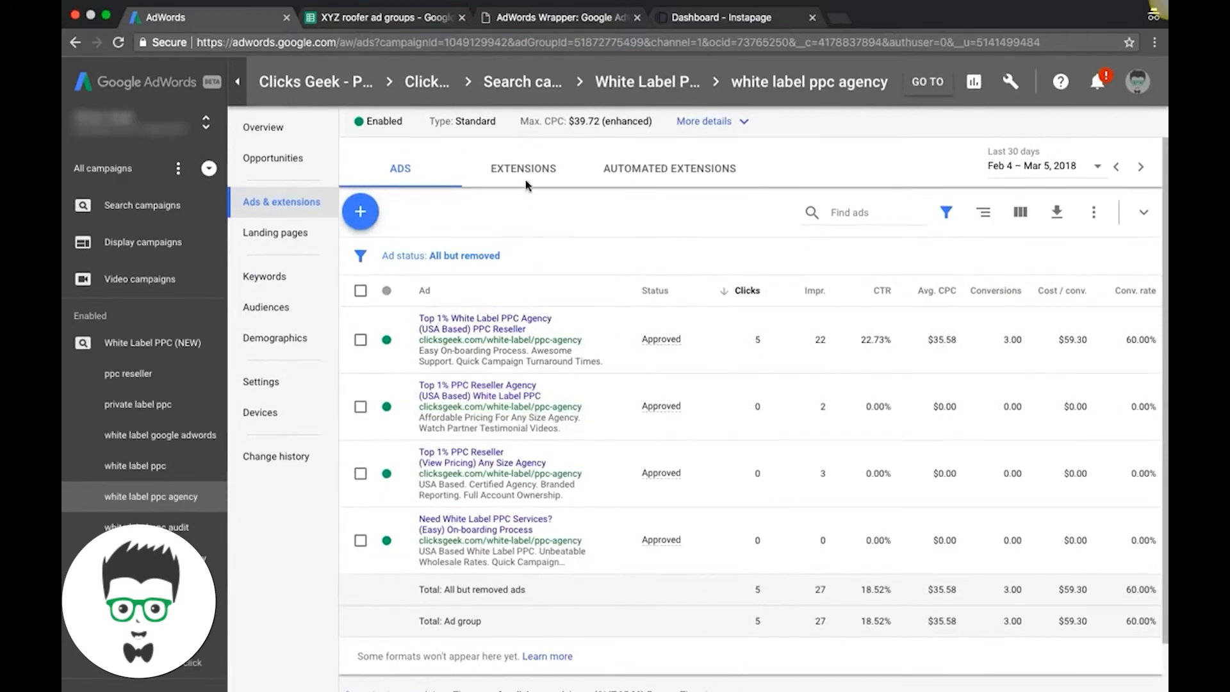
pyautogui.click(523, 168)
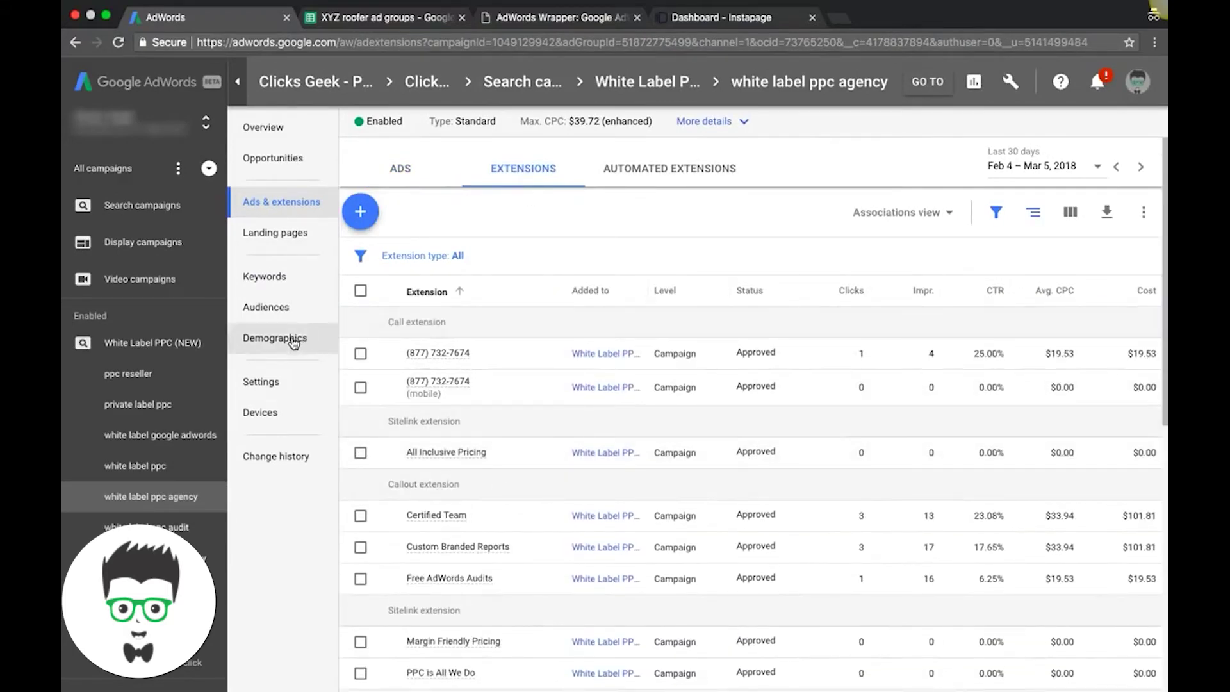
pyautogui.click(260, 382)
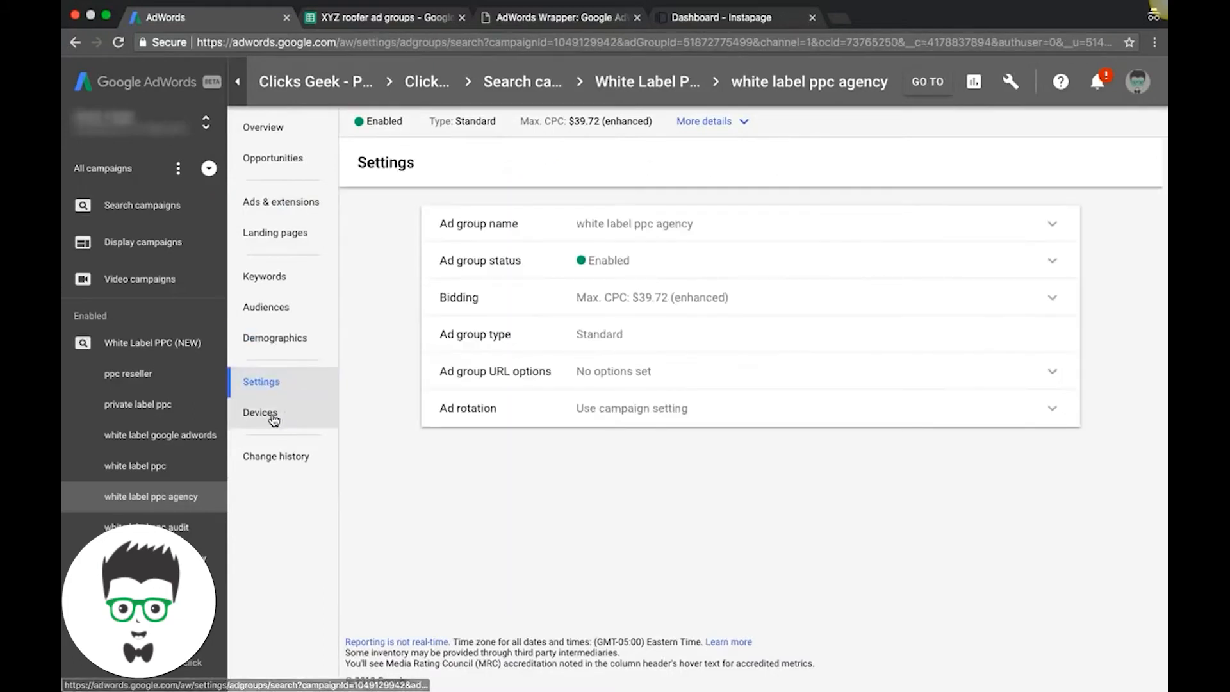
pyautogui.click(260, 412)
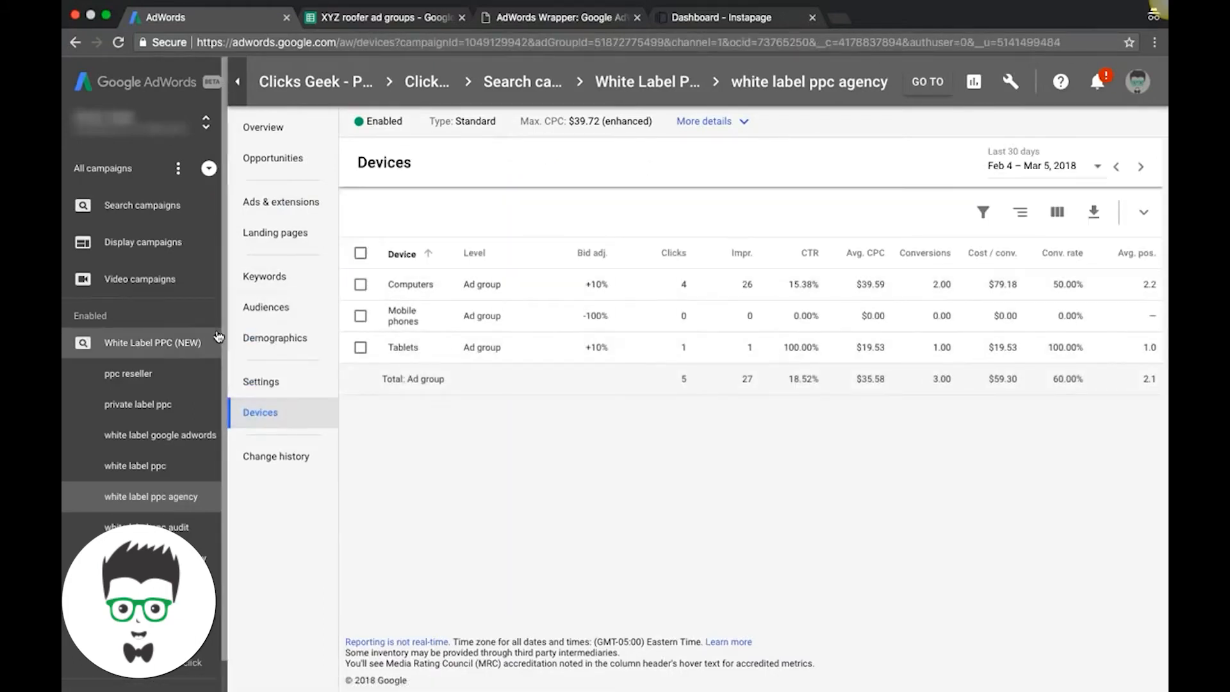
pyautogui.moveTo(145, 348)
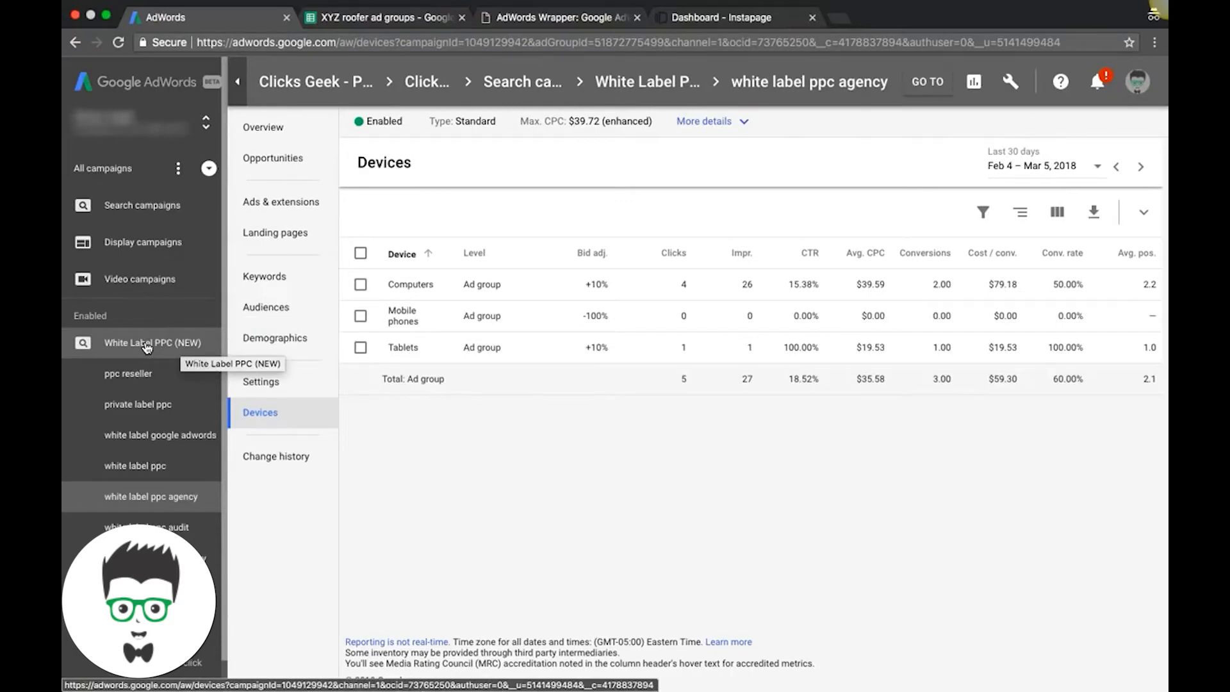
# - Return to campaign level and review its ad groups, ads and extensions
pyautogui.click(148, 342)
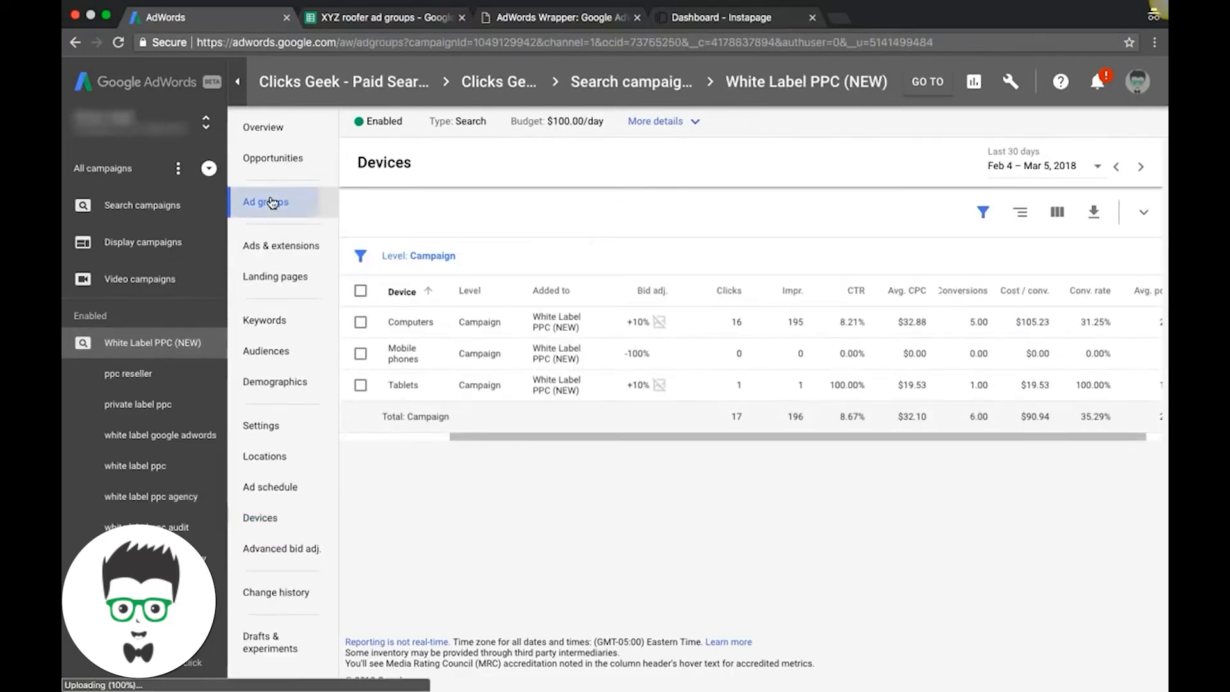
pyautogui.click(266, 202)
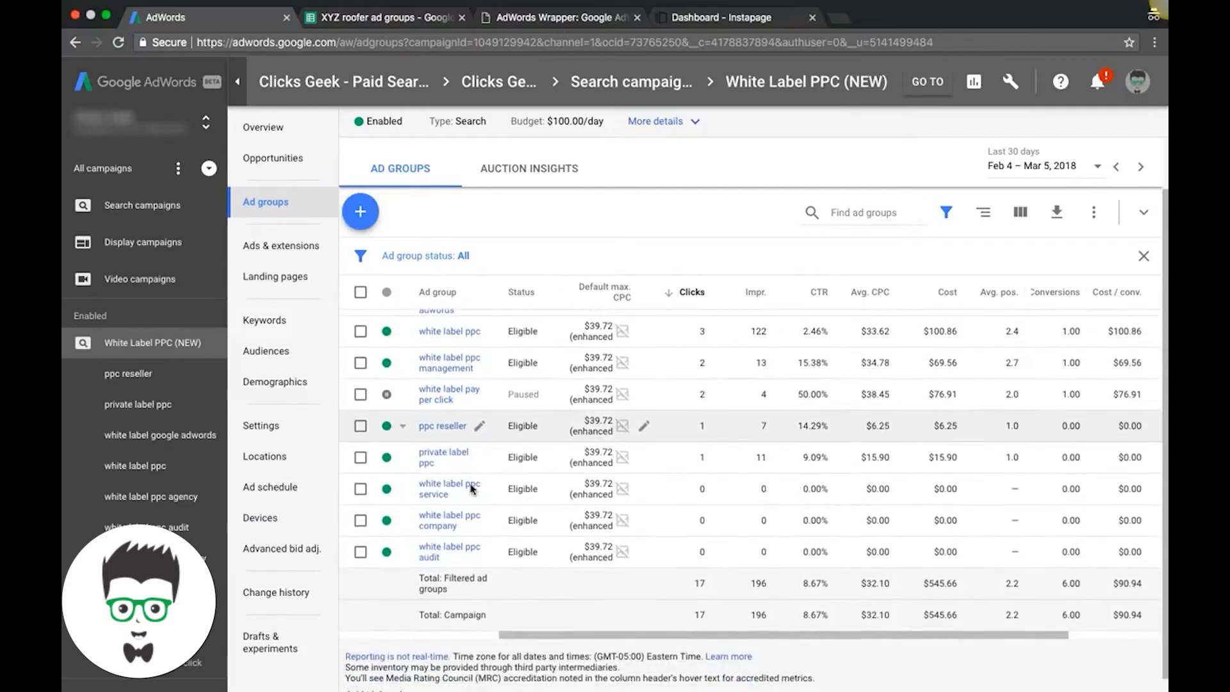
pyautogui.click(280, 245)
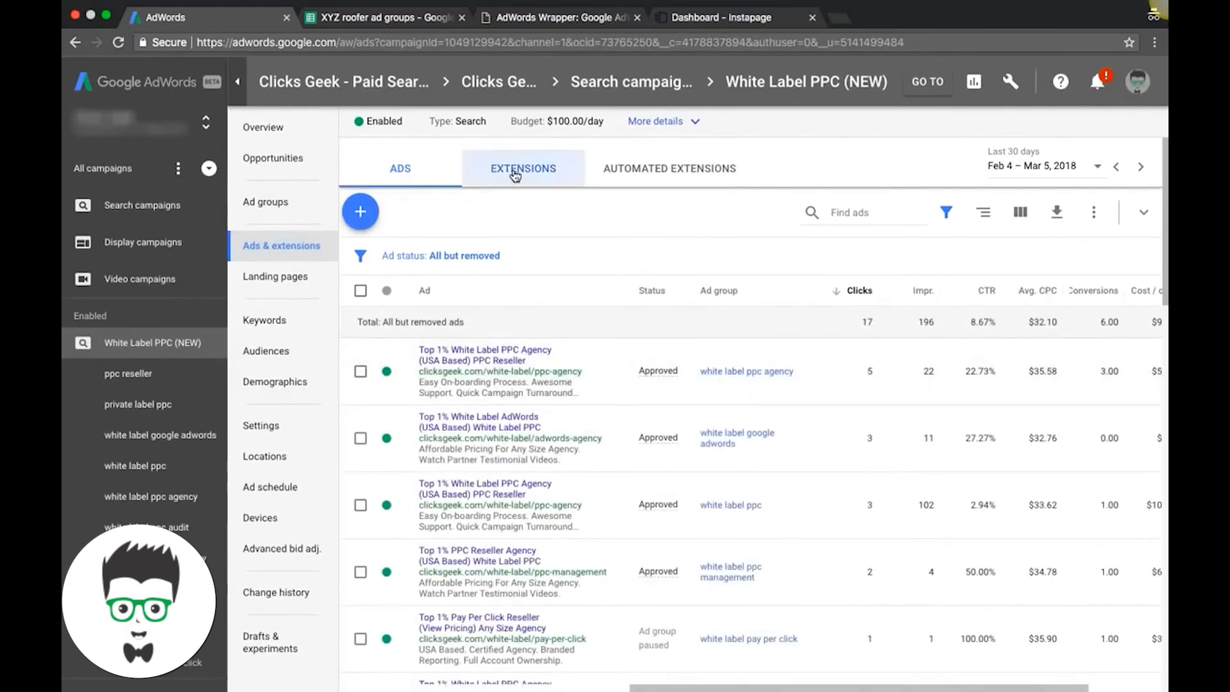
pyautogui.click(523, 168)
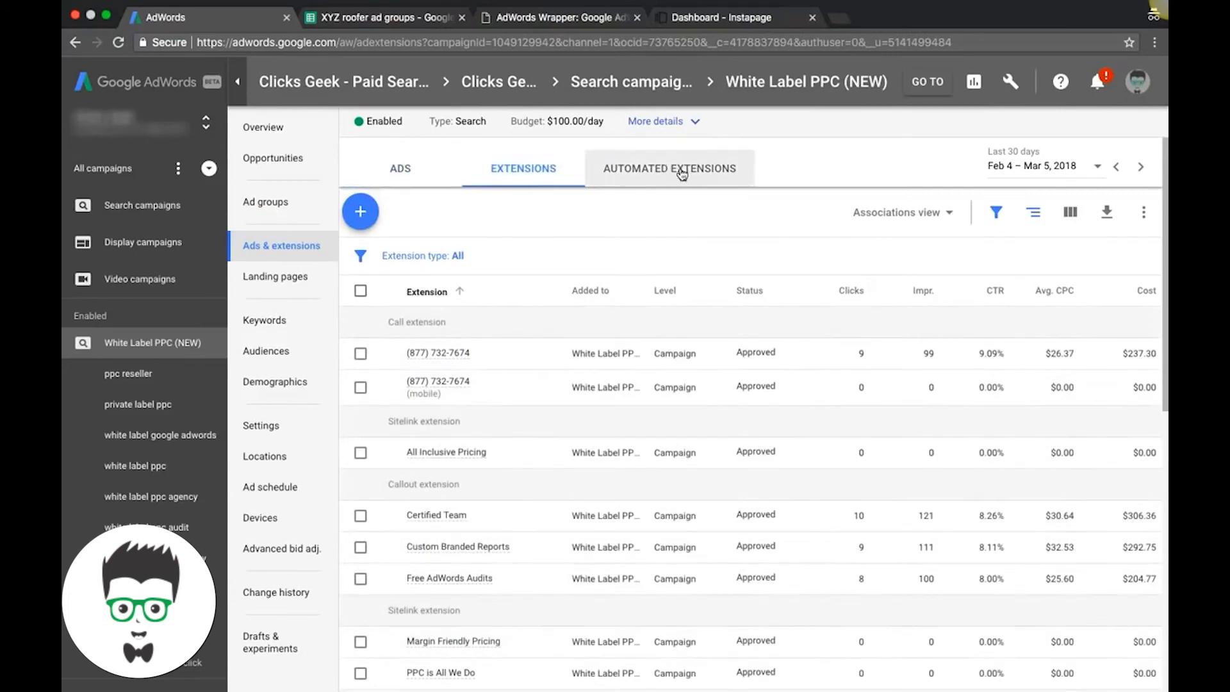
# - View the campaign's landing pages, then its search keywords across all ad groups
pyautogui.click(274, 276)
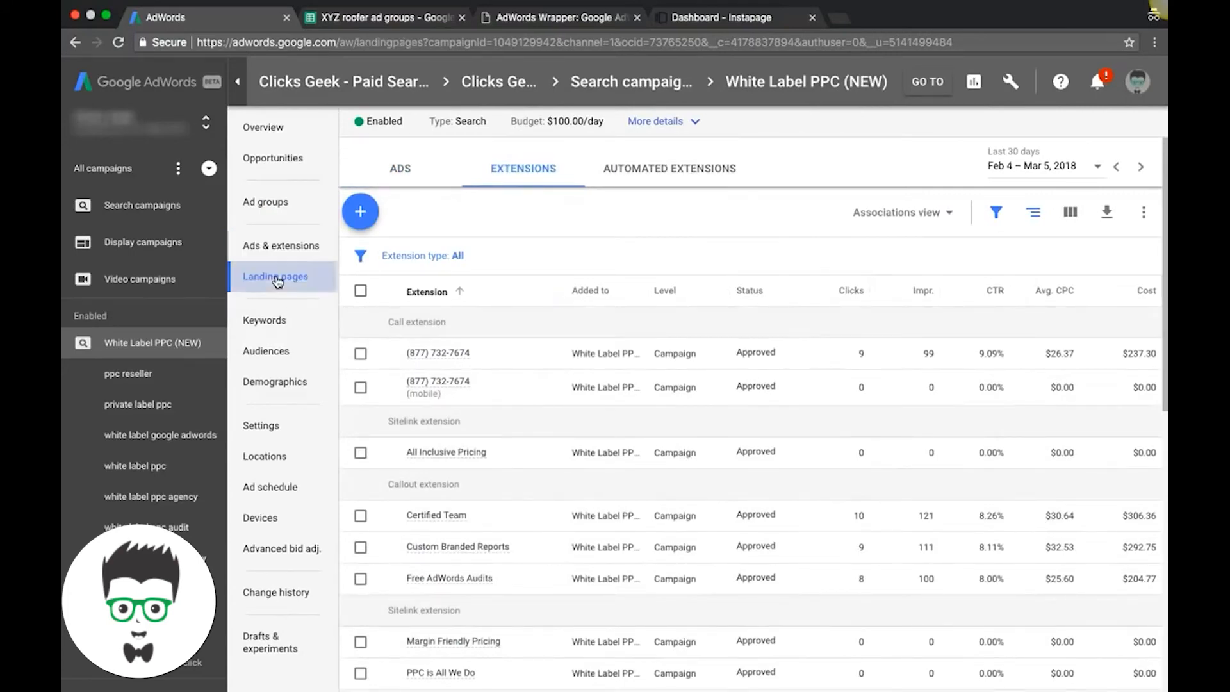
pyautogui.click(275, 276)
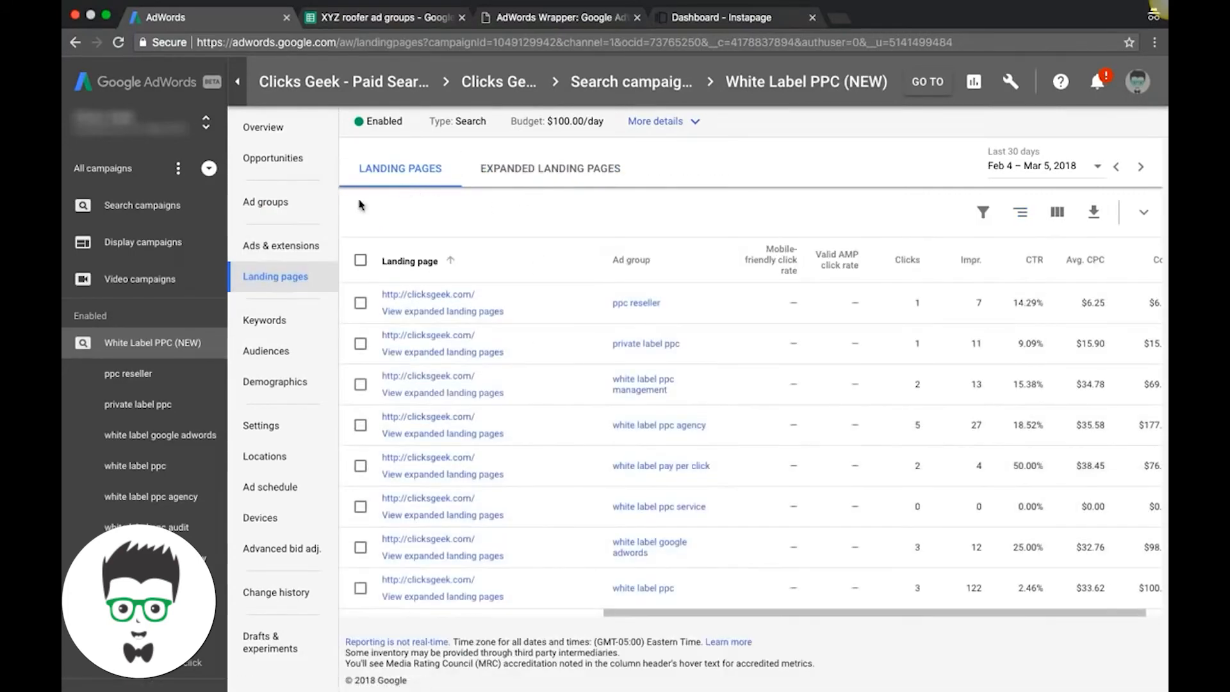
pyautogui.click(264, 321)
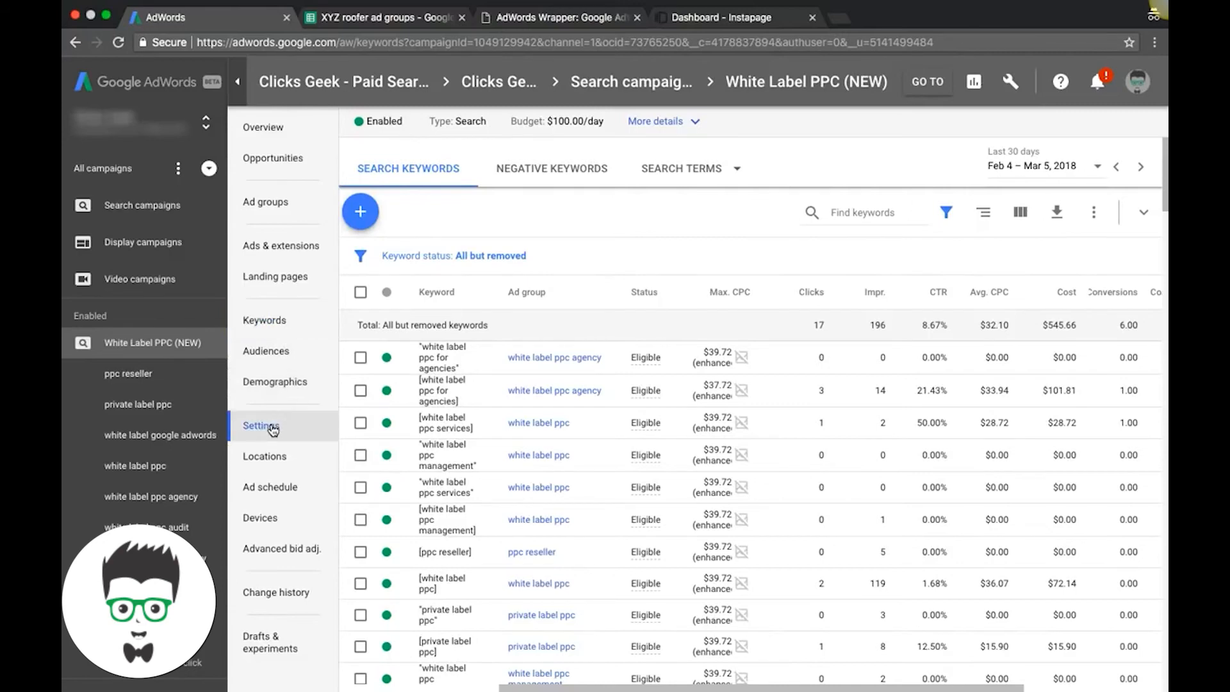
# - Review the campaign's settings, locations and ad schedule, ending on its Devices report
pyautogui.click(261, 425)
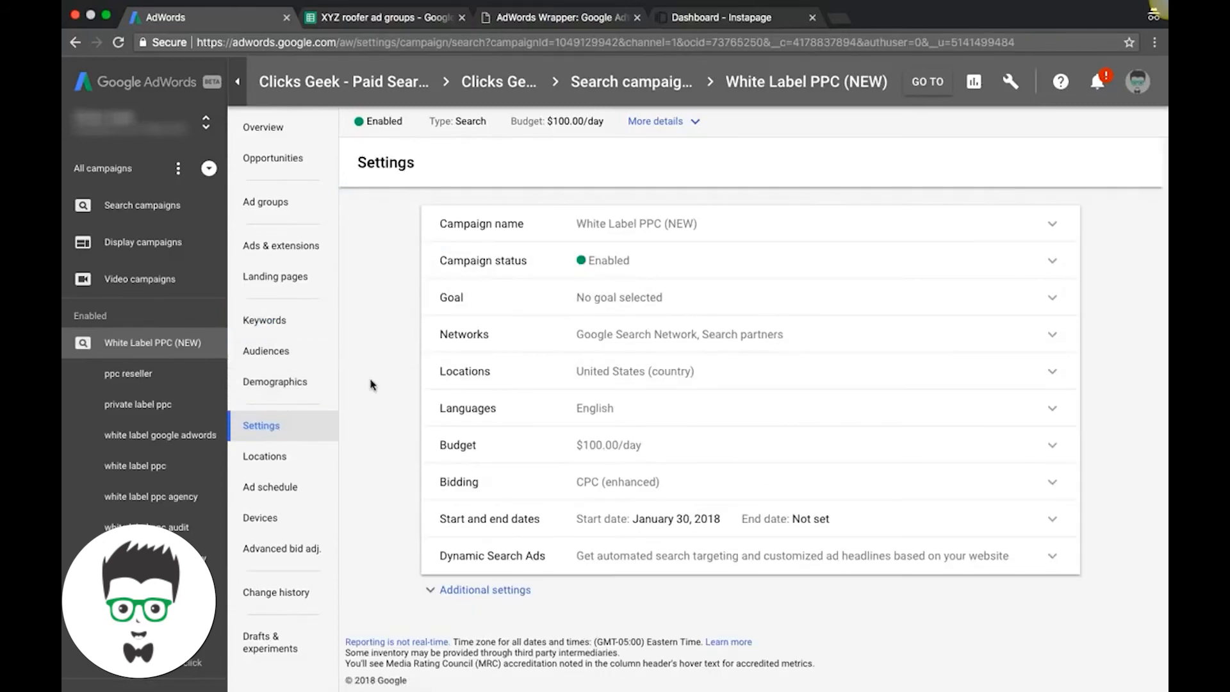
pyautogui.scroll(-3)
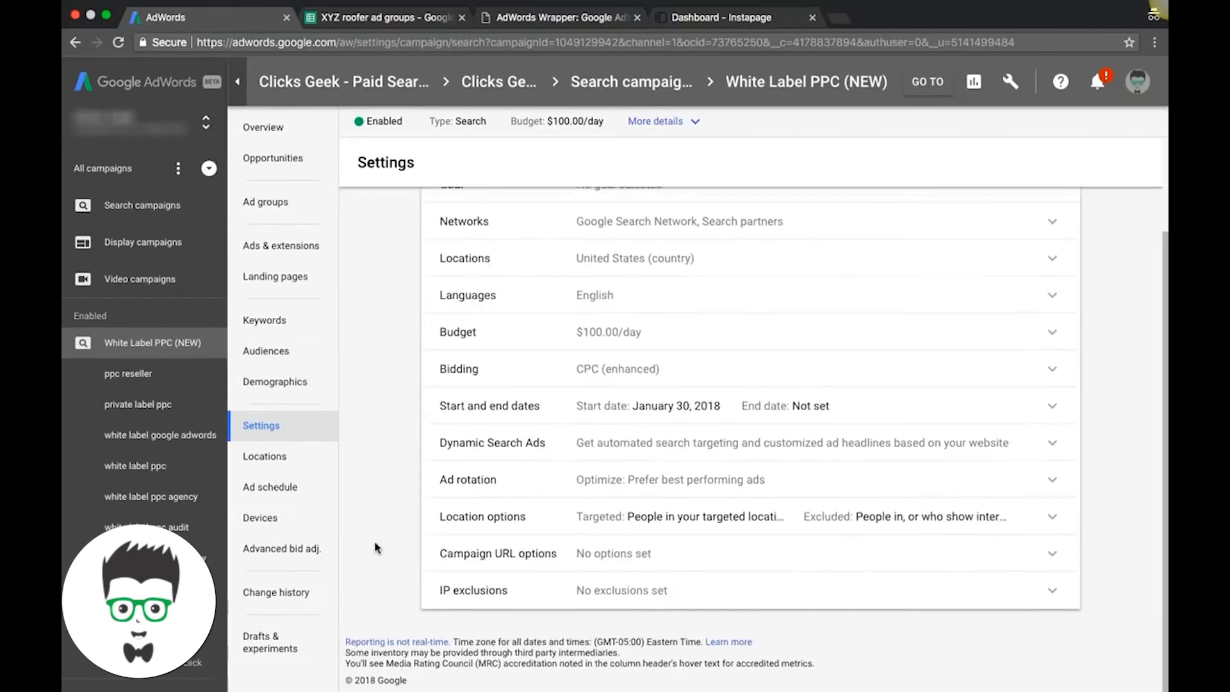
pyautogui.moveTo(433, 408)
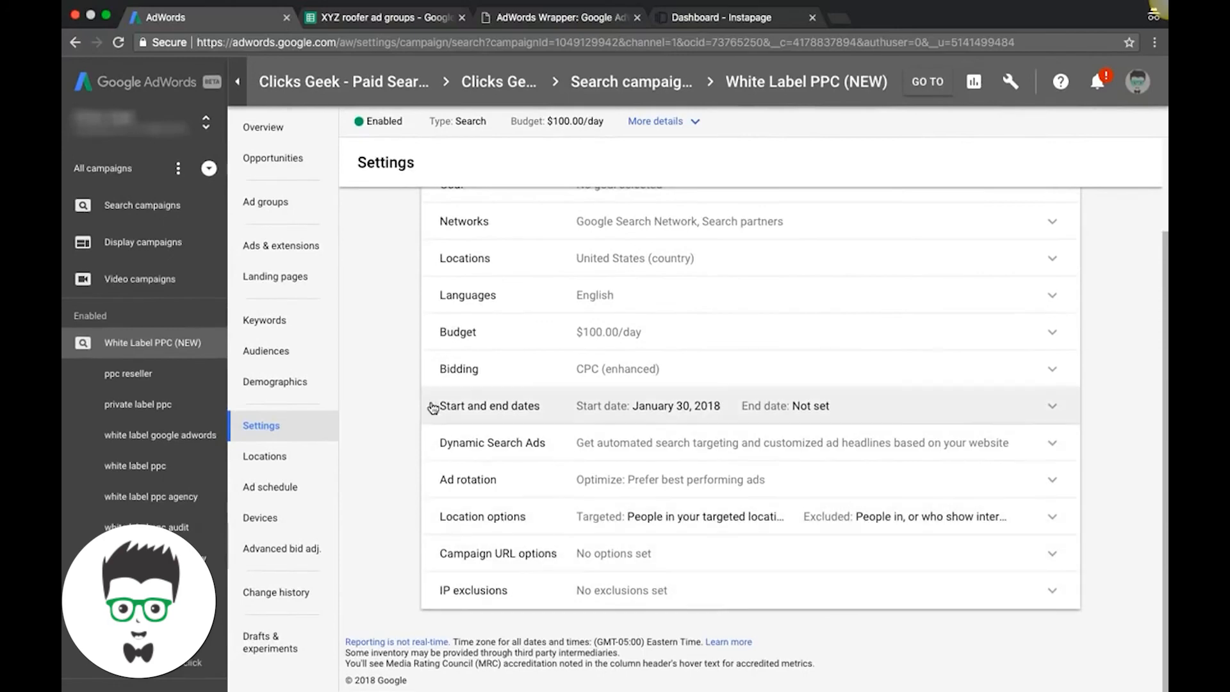
pyautogui.click(265, 457)
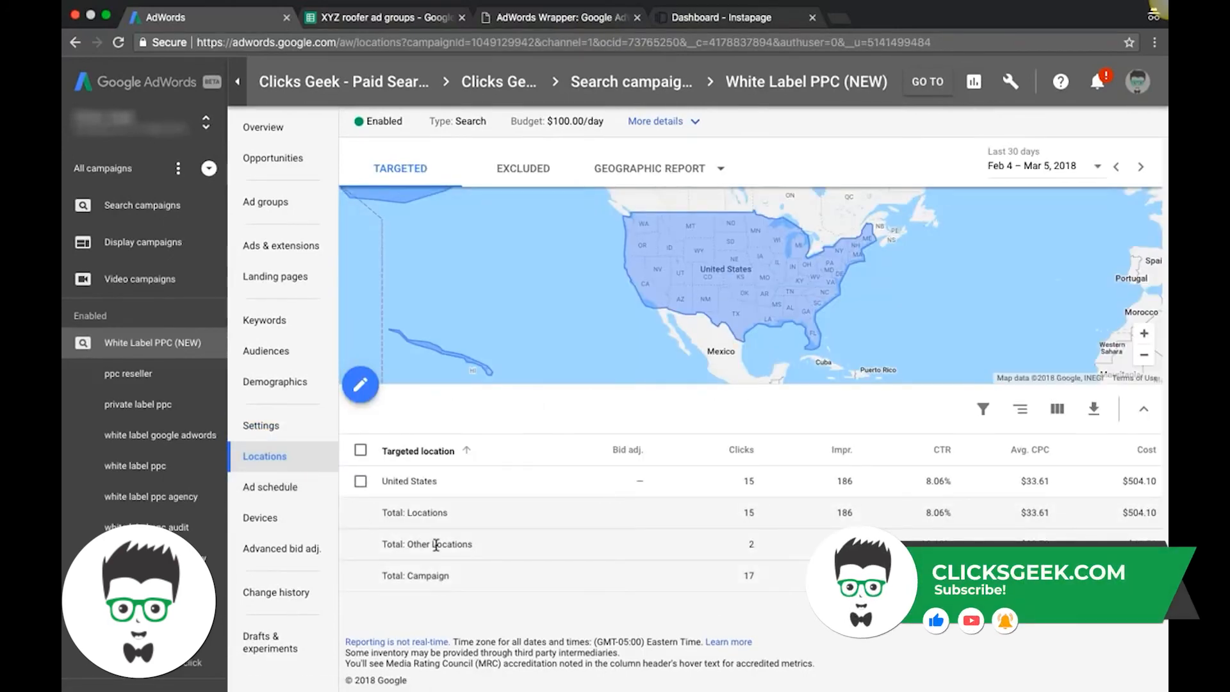
pyautogui.click(260, 518)
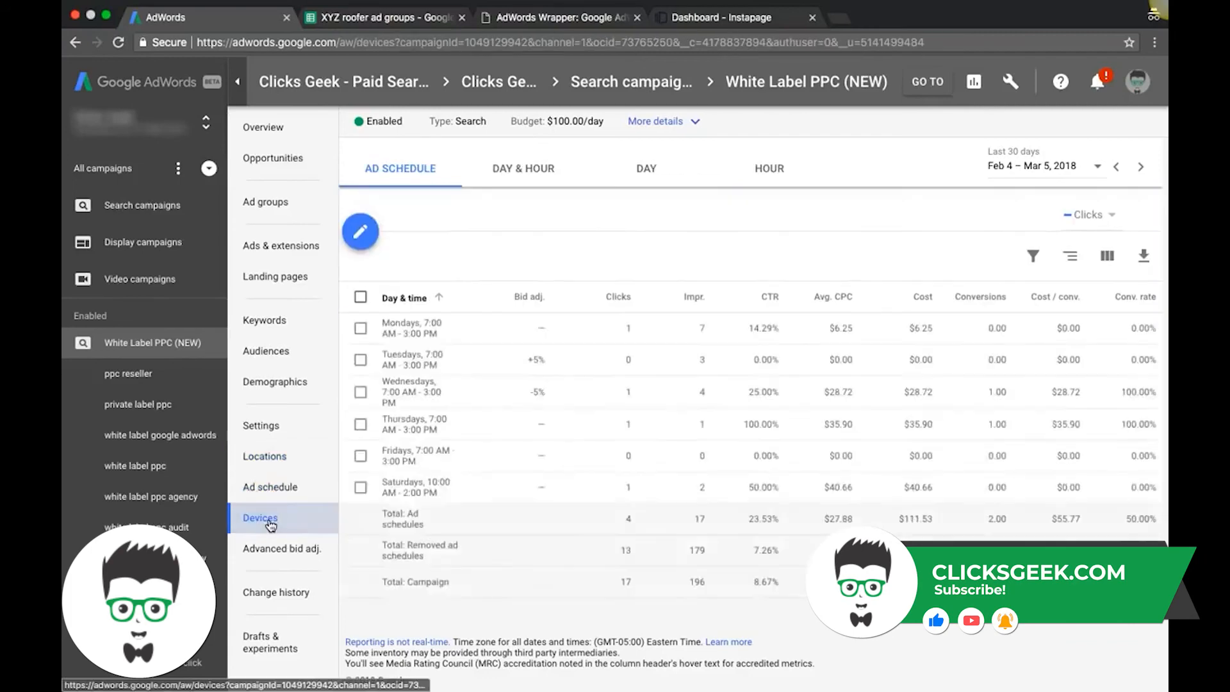
pyautogui.click(260, 518)
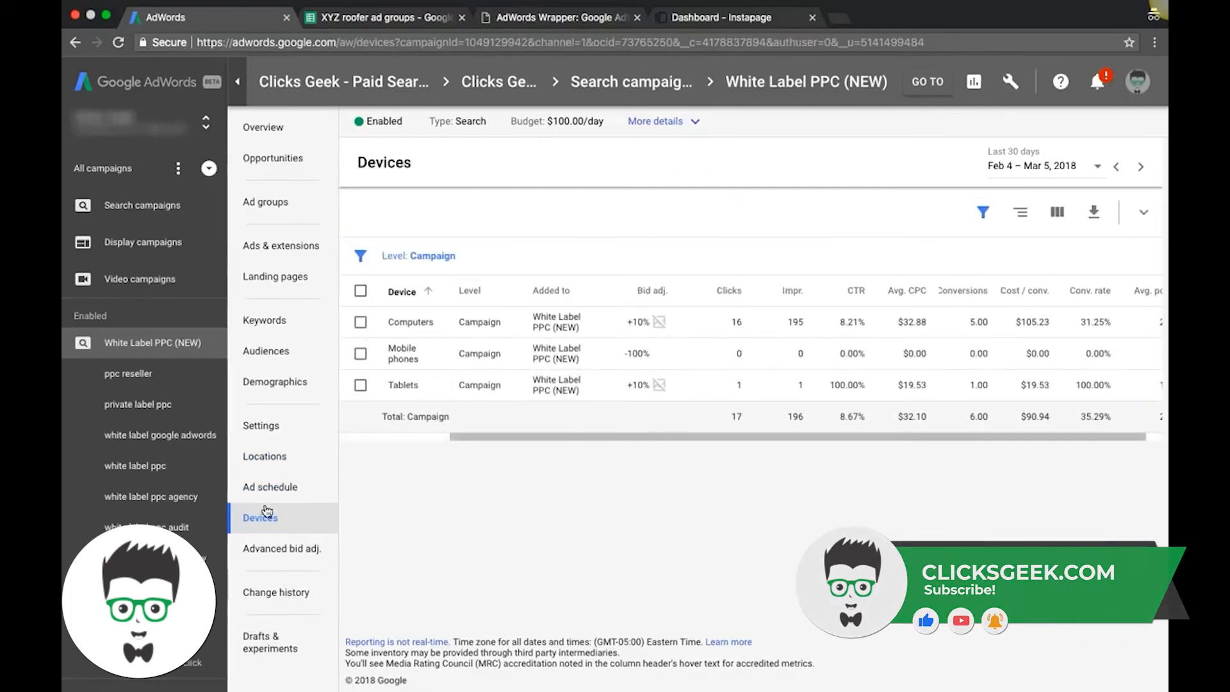